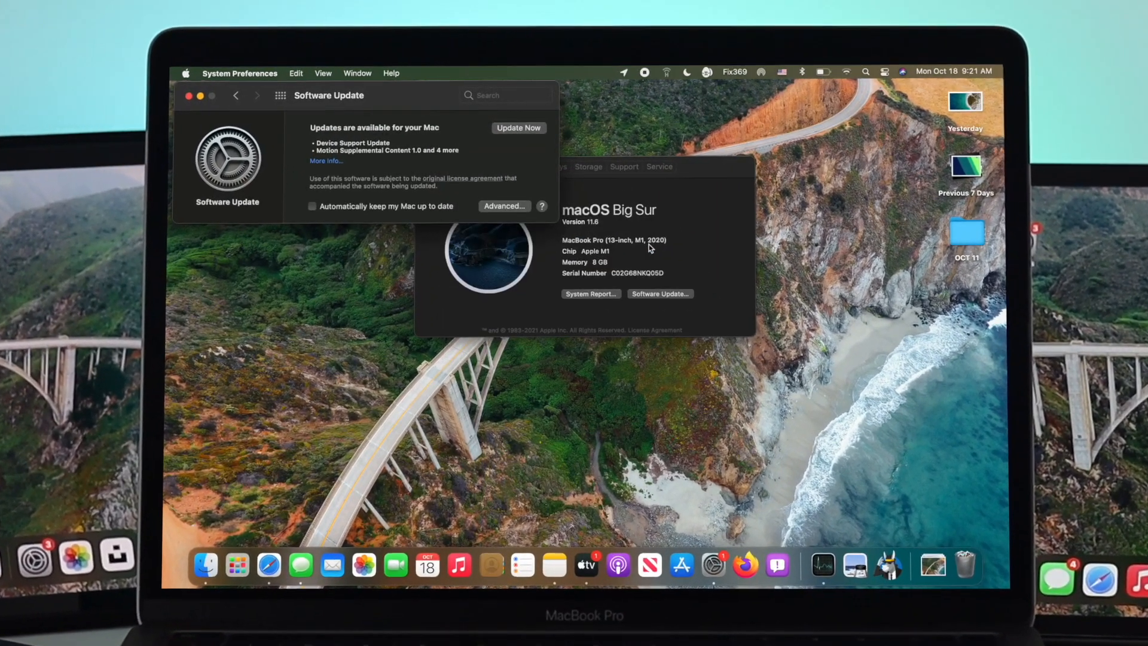
Step: Show Software Update in System Preferences to see what is offered for Big Sur 11.6
{"action": "left_click", "coordinate": [519, 127]}
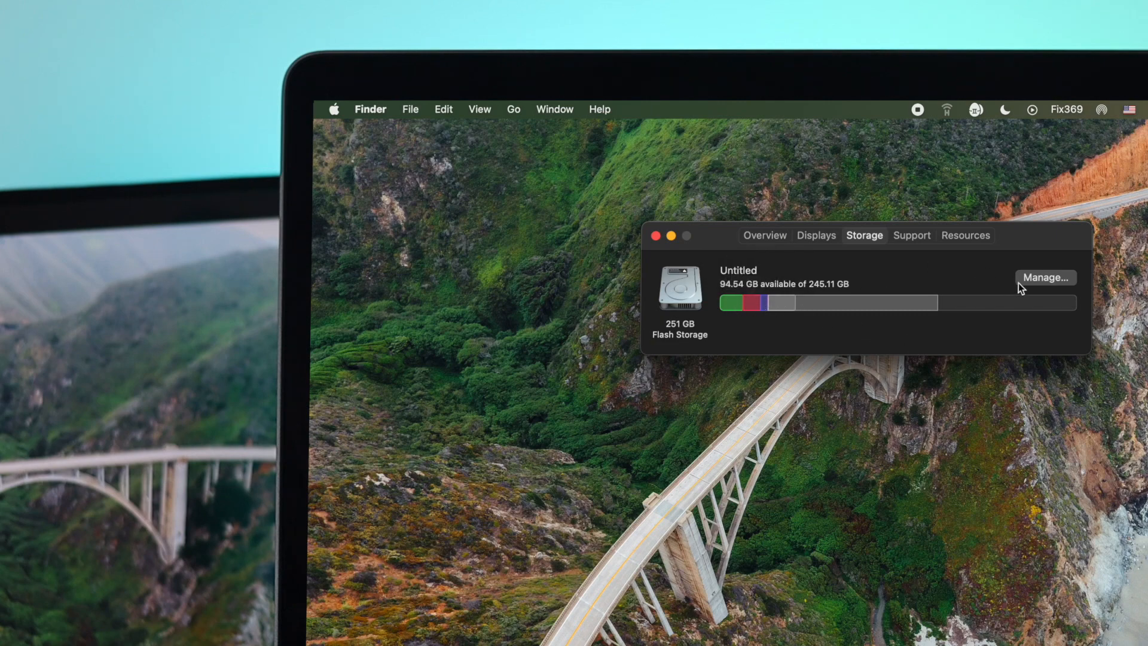
Step: Close About This Mac after seeing 94.54 GB free of 245.11 GB
{"action": "left_click", "coordinate": [1045, 277]}
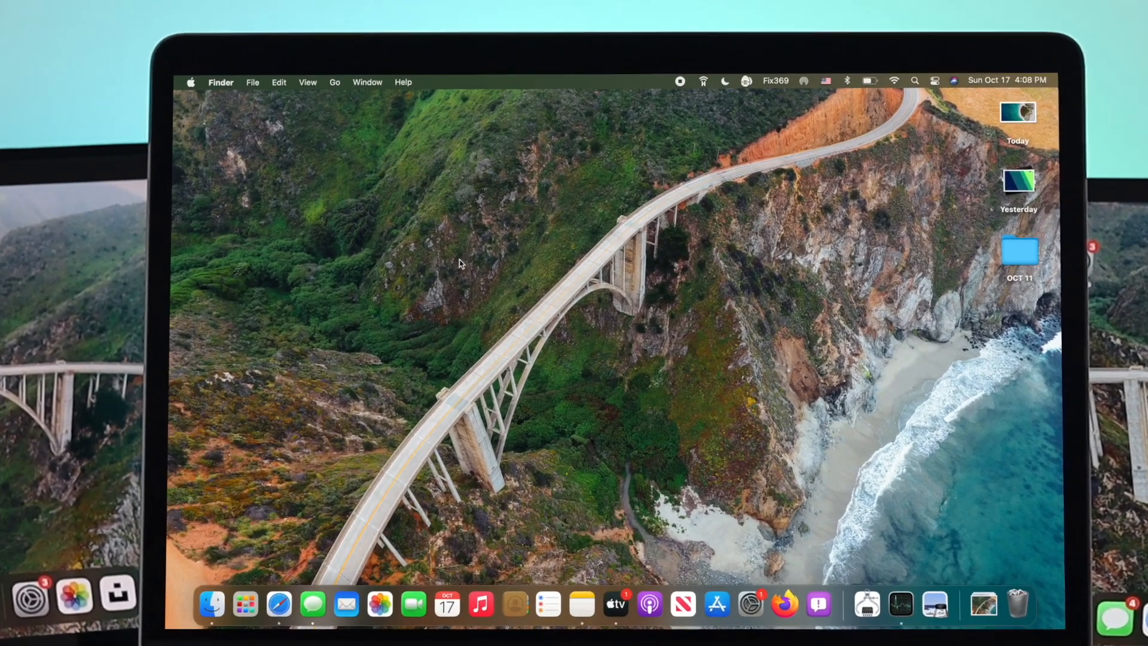
Step: Bring up About This Mac from the Apple menu
{"action": "left_click", "coordinate": [193, 81]}
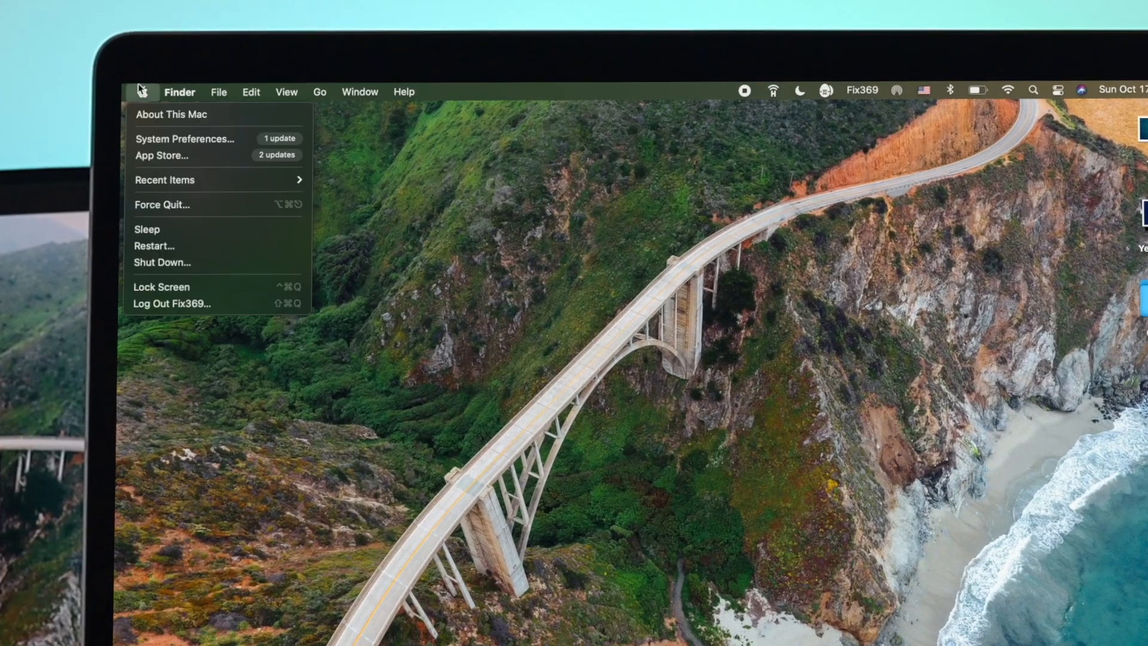
{"action": "left_click", "coordinate": [146, 92]}
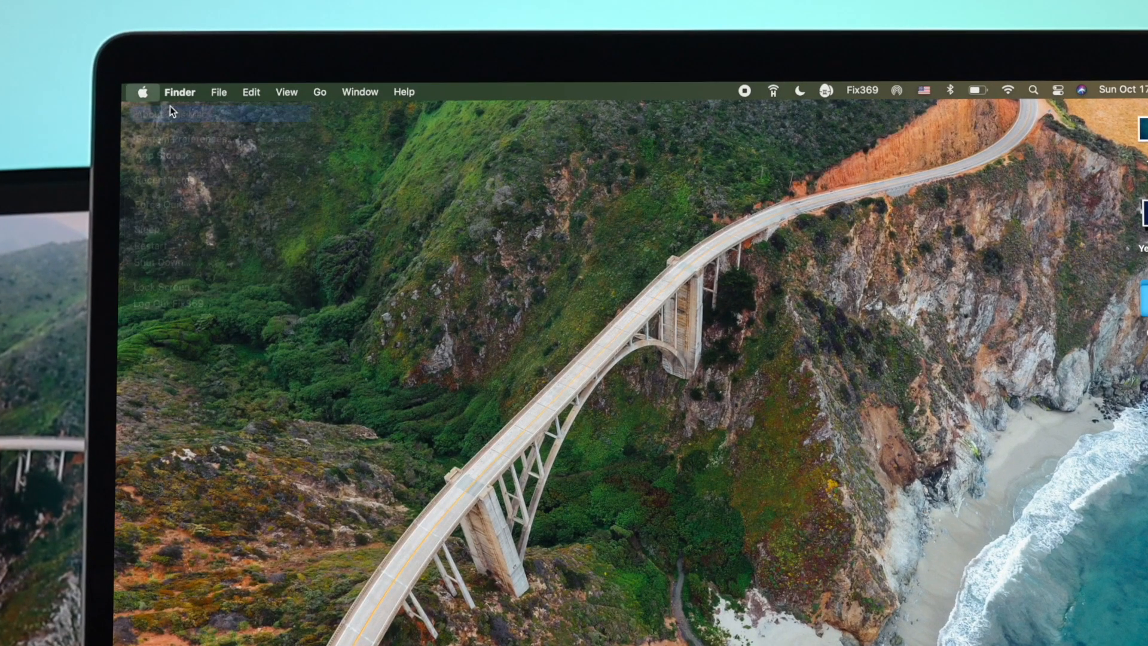
{"action": "left_click", "coordinate": [150, 113]}
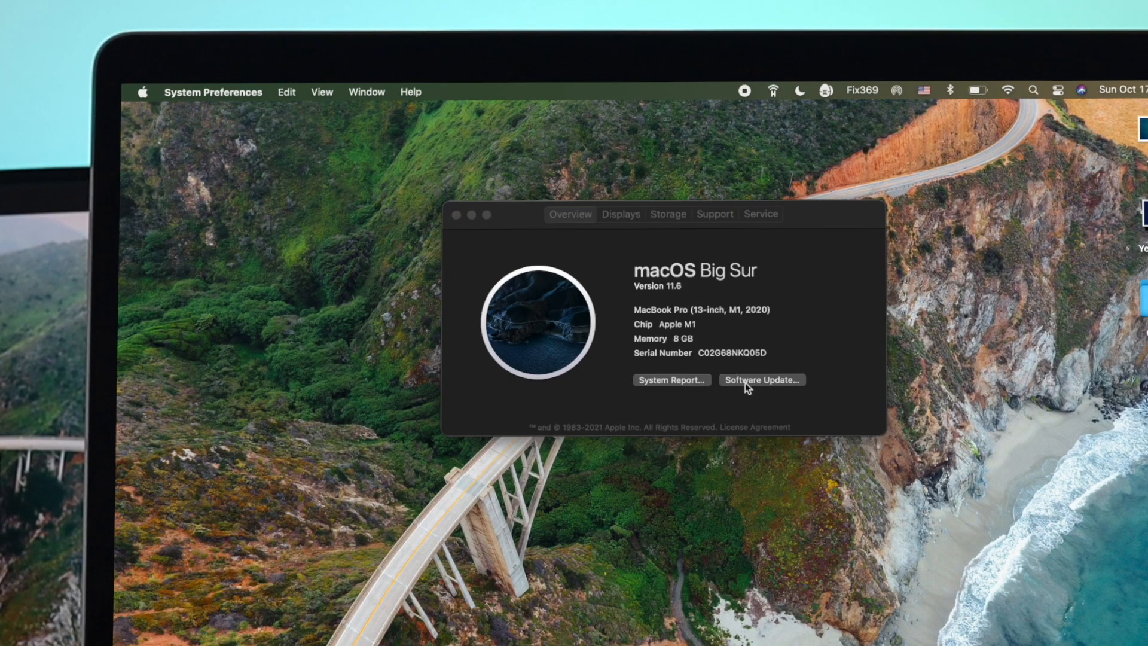
Step: Go to Software Update and begin the macOS Monterey beta 12.0 upgrade
{"action": "left_click", "coordinate": [761, 380]}
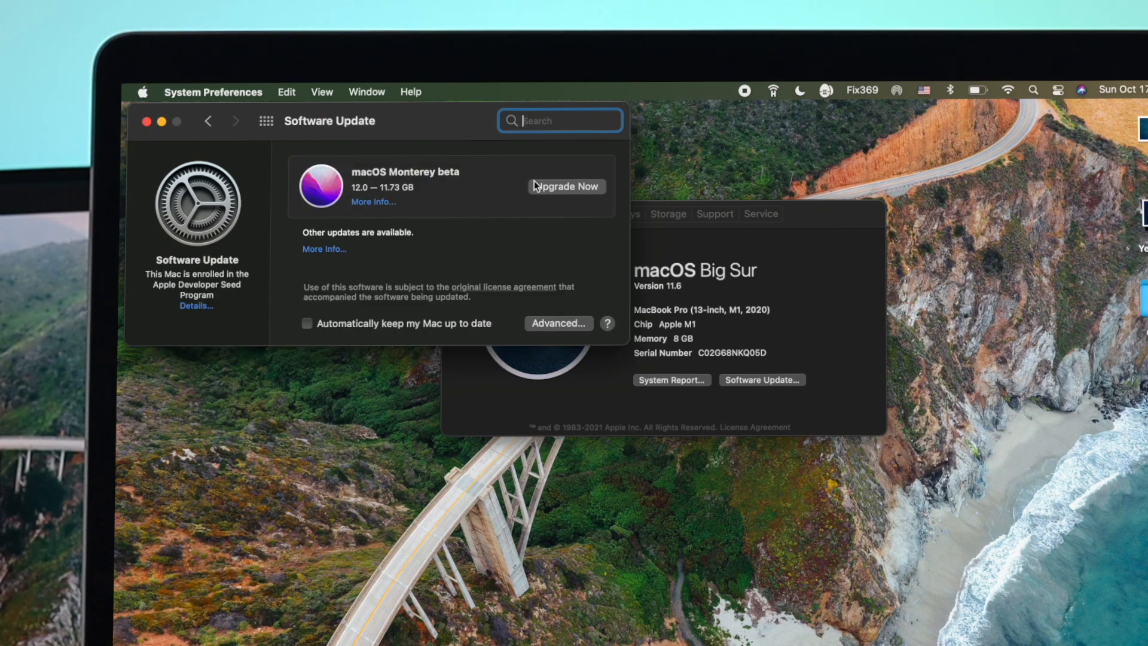
{"action": "left_click", "coordinate": [566, 185]}
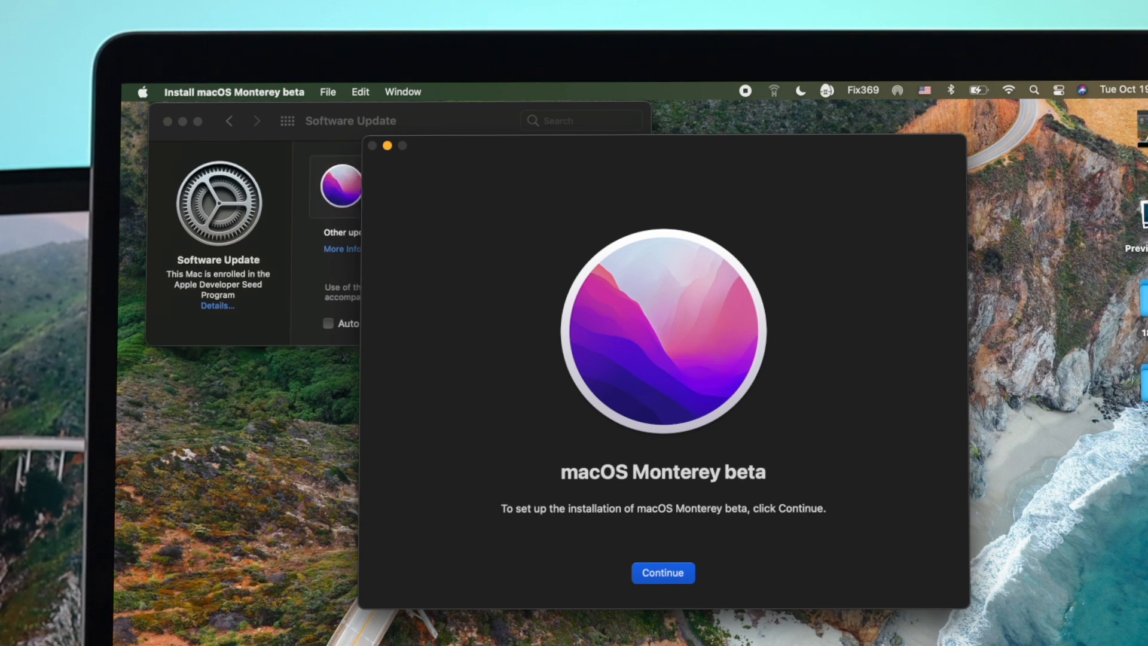
Step: Agree to the licence and choose the Untitled disk so Monterey is ready to install
{"action": "left_click", "coordinate": [662, 572]}
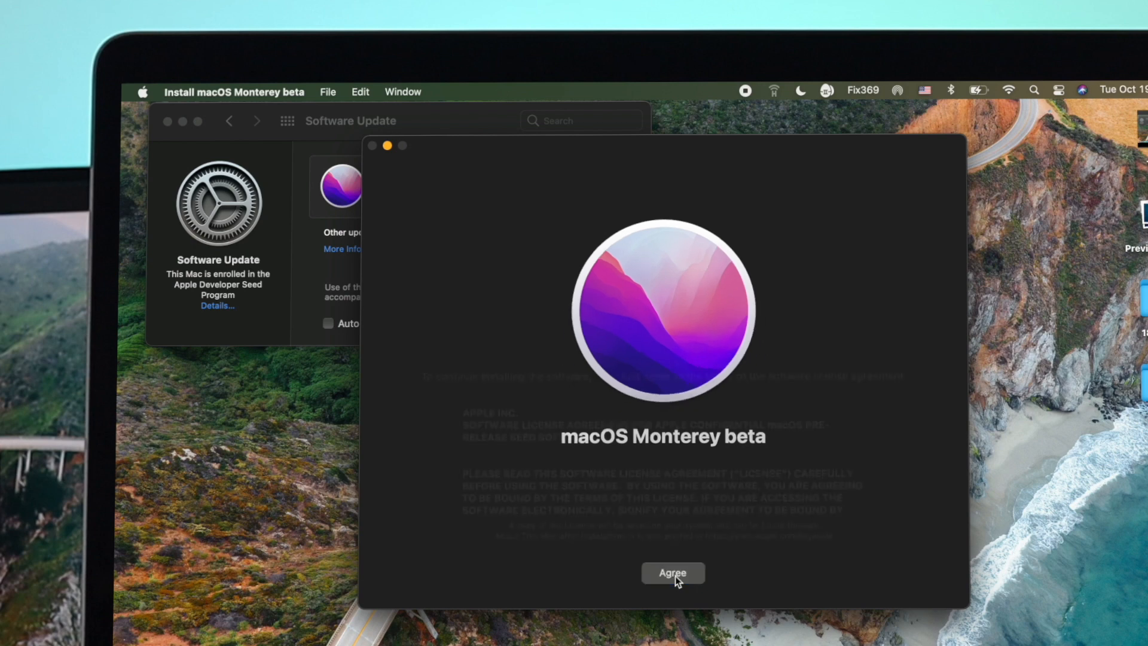
{"action": "left_click", "coordinate": [672, 573]}
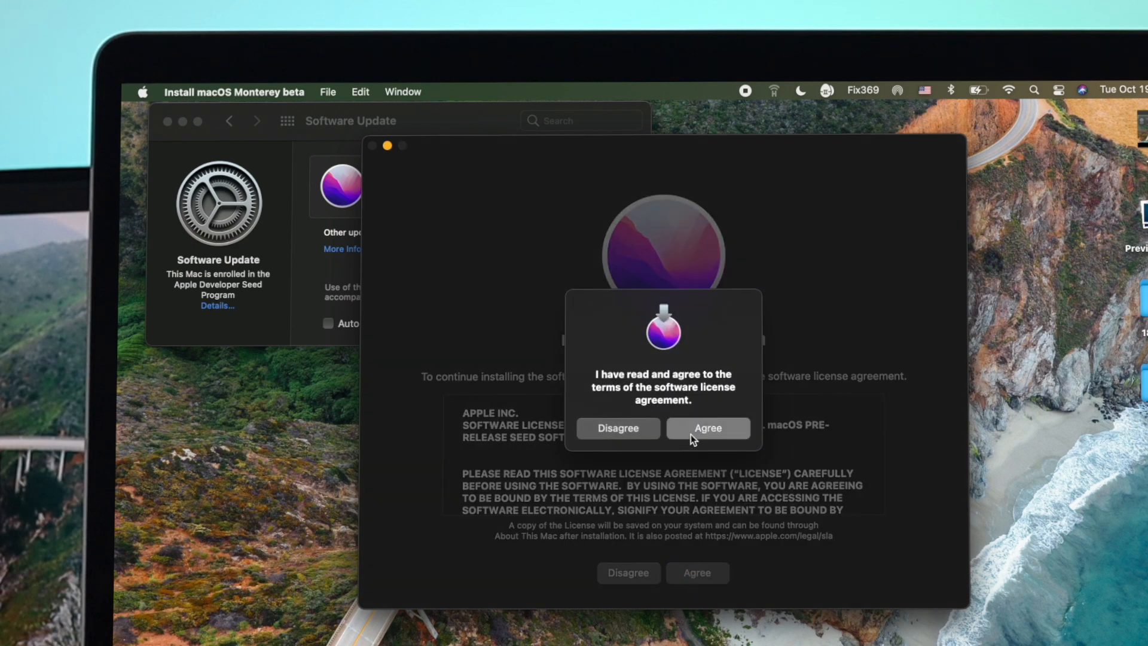
{"action": "left_click", "coordinate": [708, 428]}
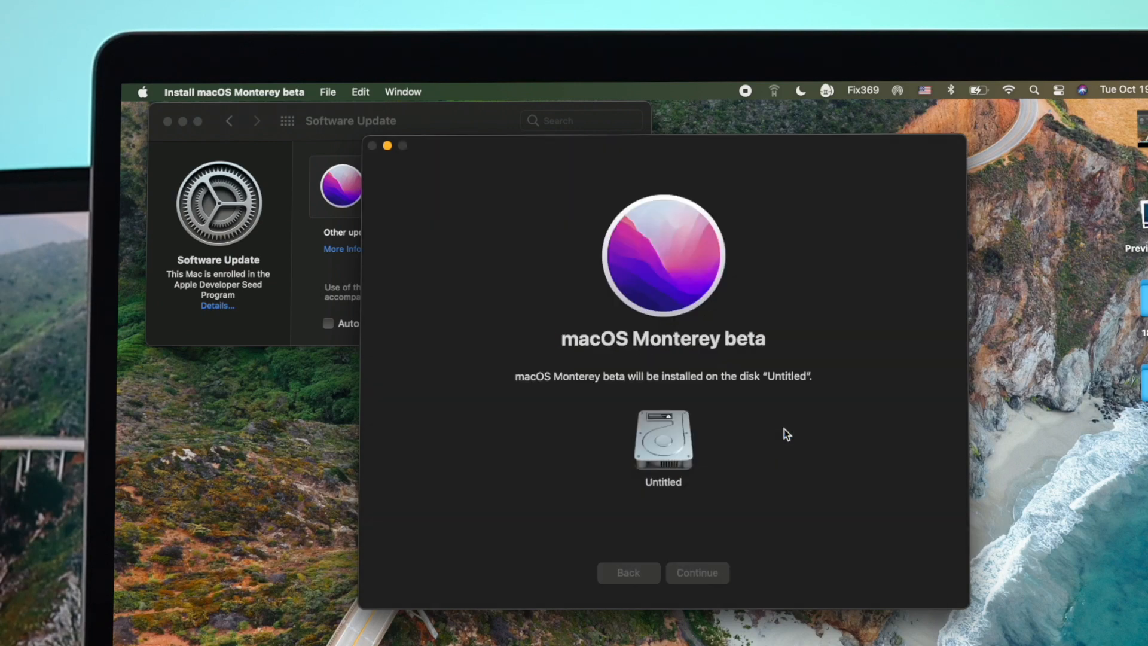
{"action": "left_click", "coordinate": [698, 571]}
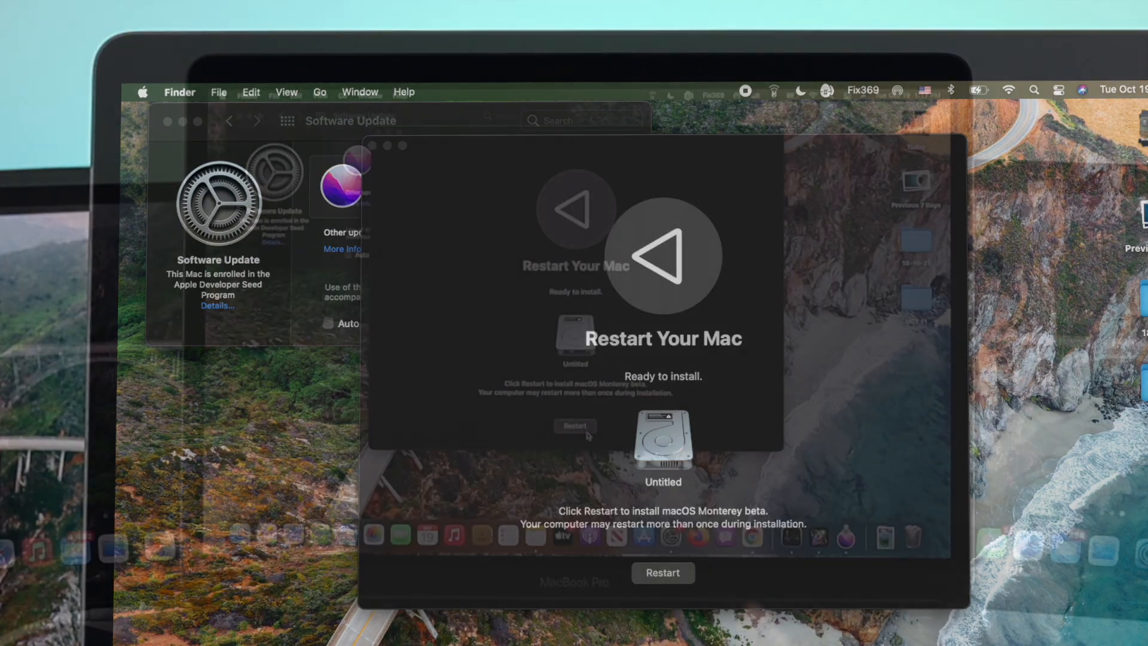
Step: Restart to install, then show About This Mac reporting macOS Monterey 12.0 Beta (21A5552a)
{"action": "left_click", "coordinate": [574, 426]}
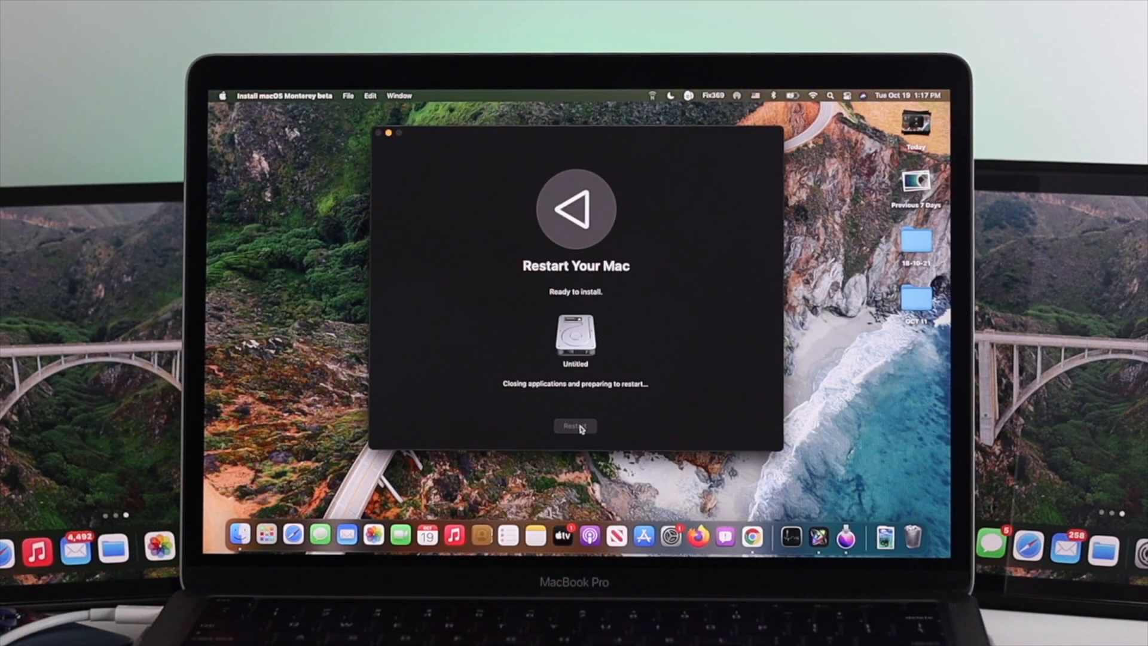
{"action": "left_click", "coordinate": [575, 426]}
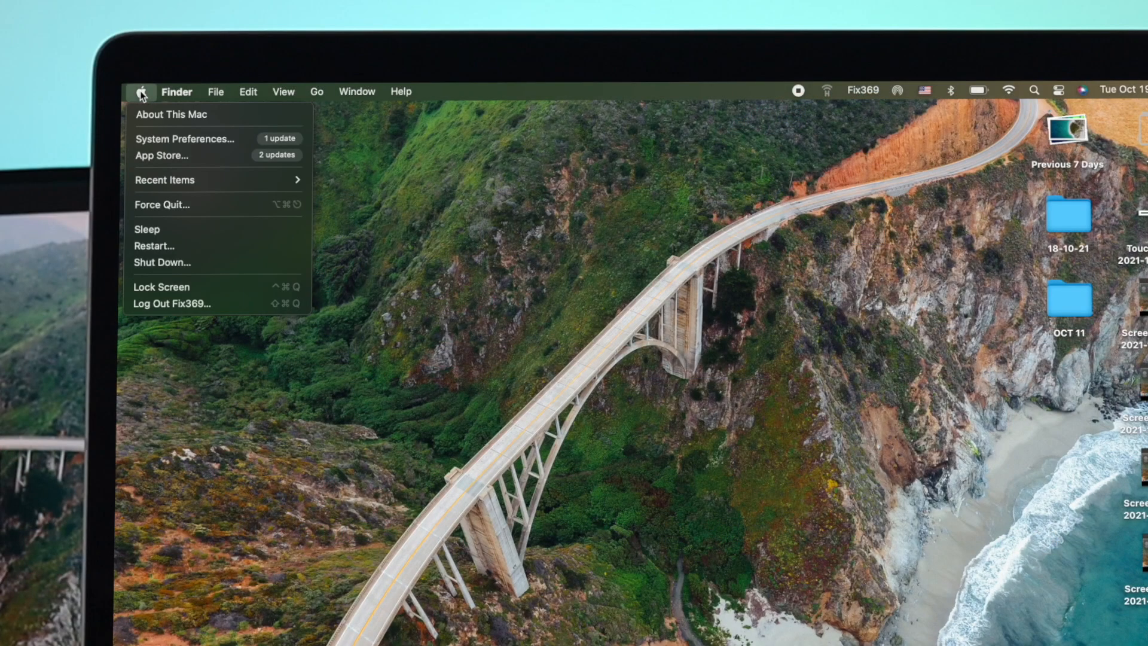
{"action": "left_click", "coordinate": [172, 115]}
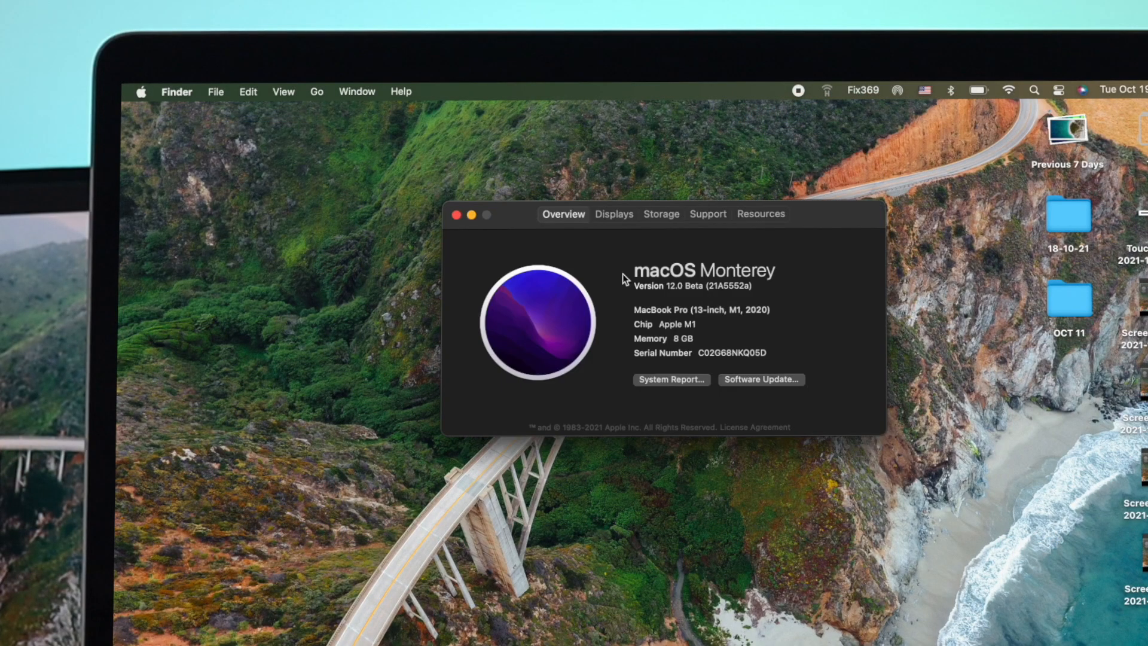